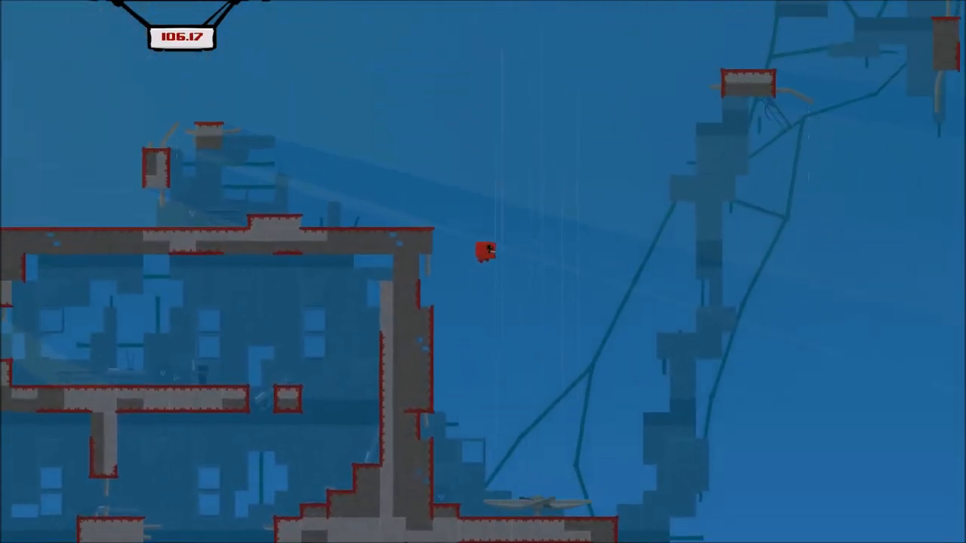
key("Right")
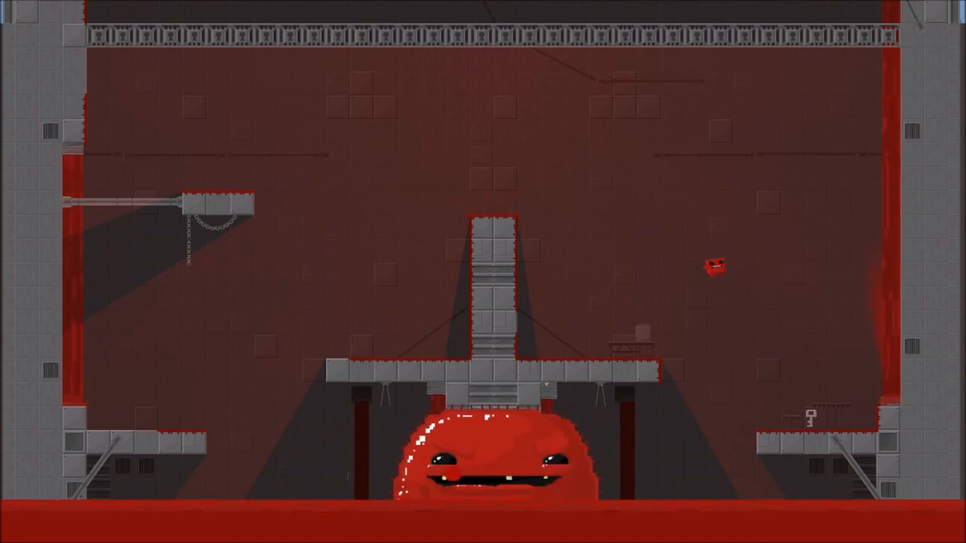
key("space")
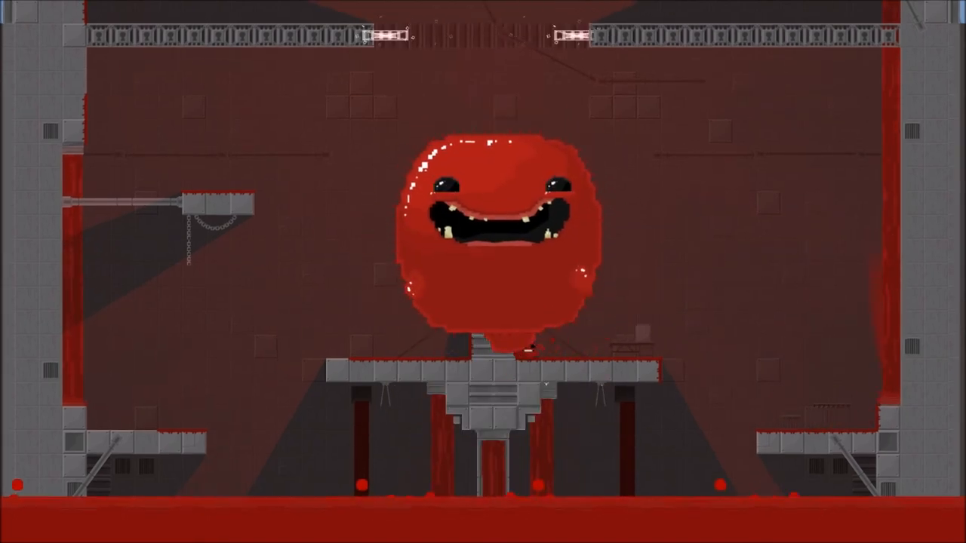